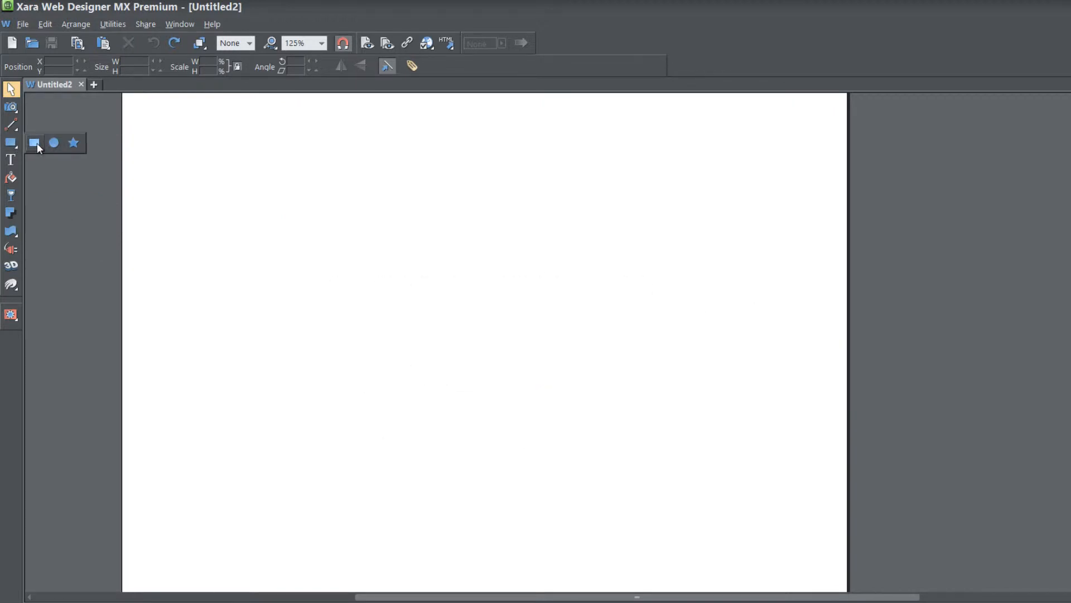
# Draw a black rectangle on the left side of the blank page with the Rectangle tool.
pyautogui.click(35, 143)
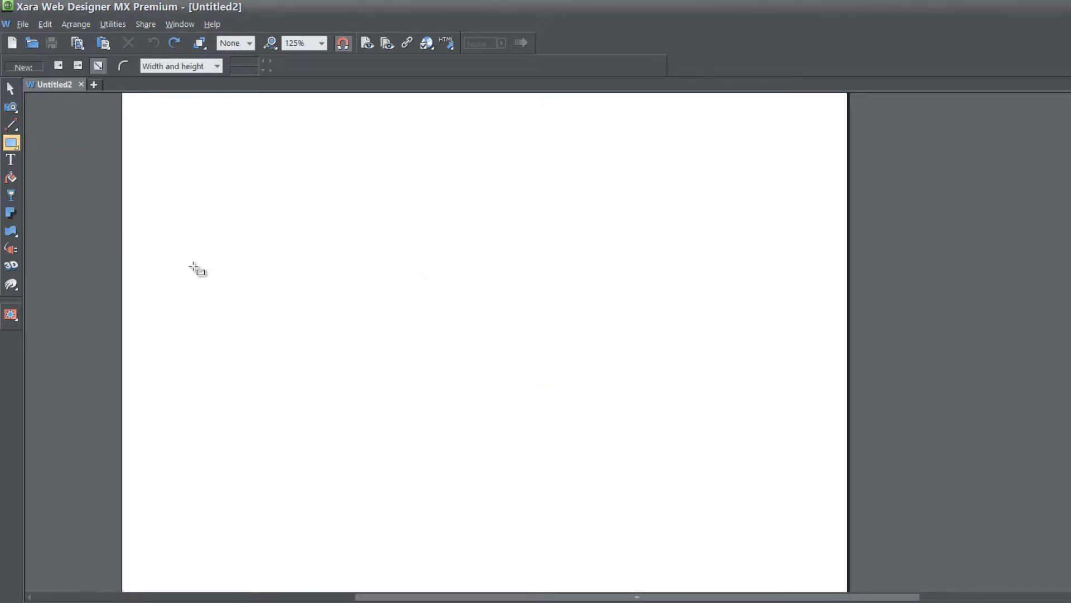
pyautogui.moveTo(164, 253); pyautogui.dragTo(294, 356)
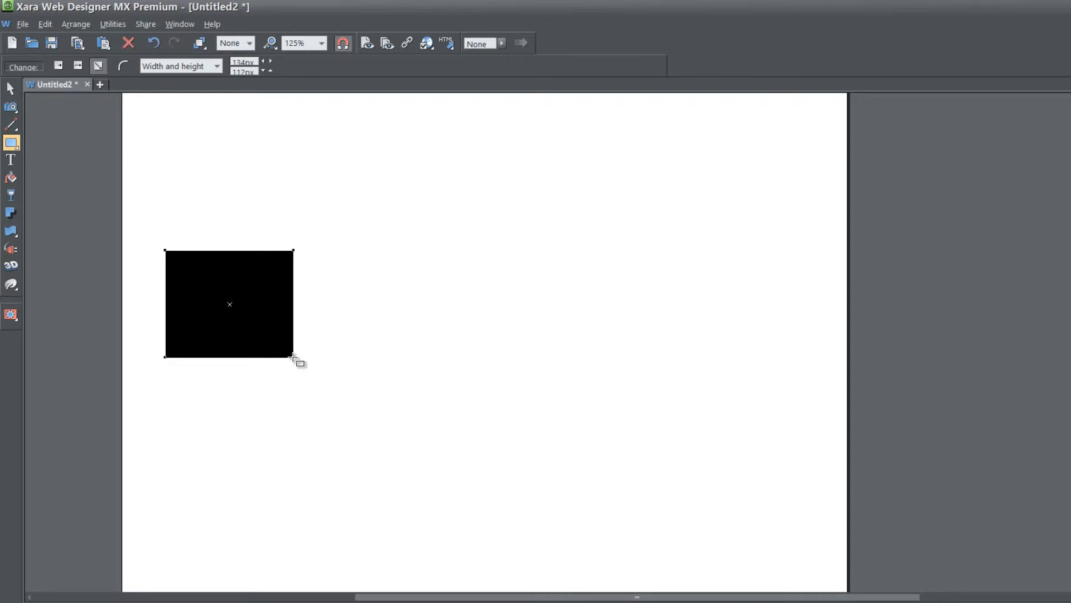
# Copy and paste the rectangle in place three times, moving the fourth copy to the right edge.
pyautogui.press('Ctrl+c')
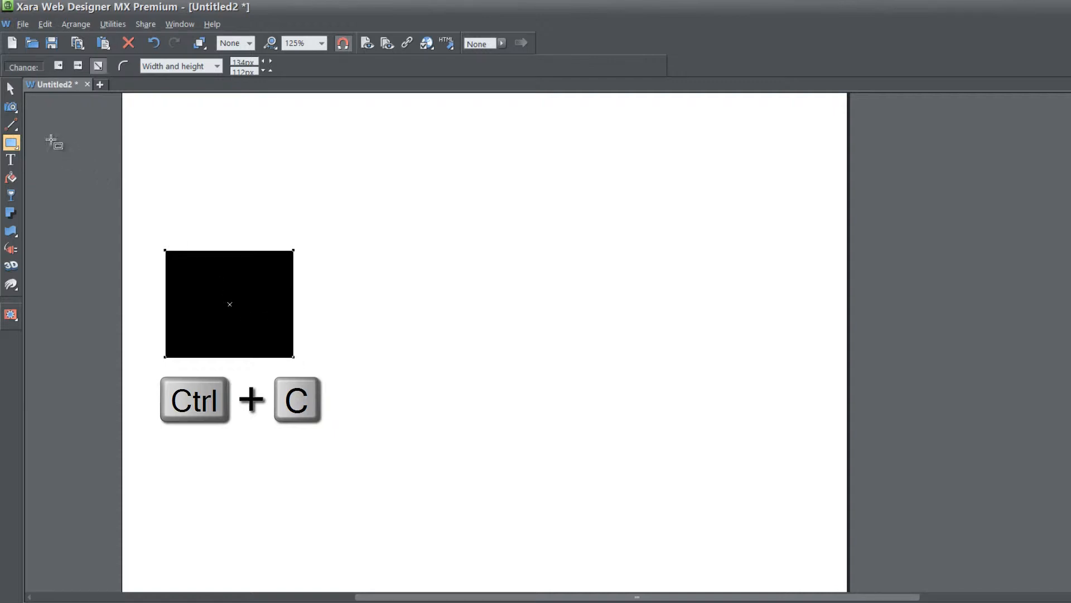
pyautogui.moveTo(8, 88)
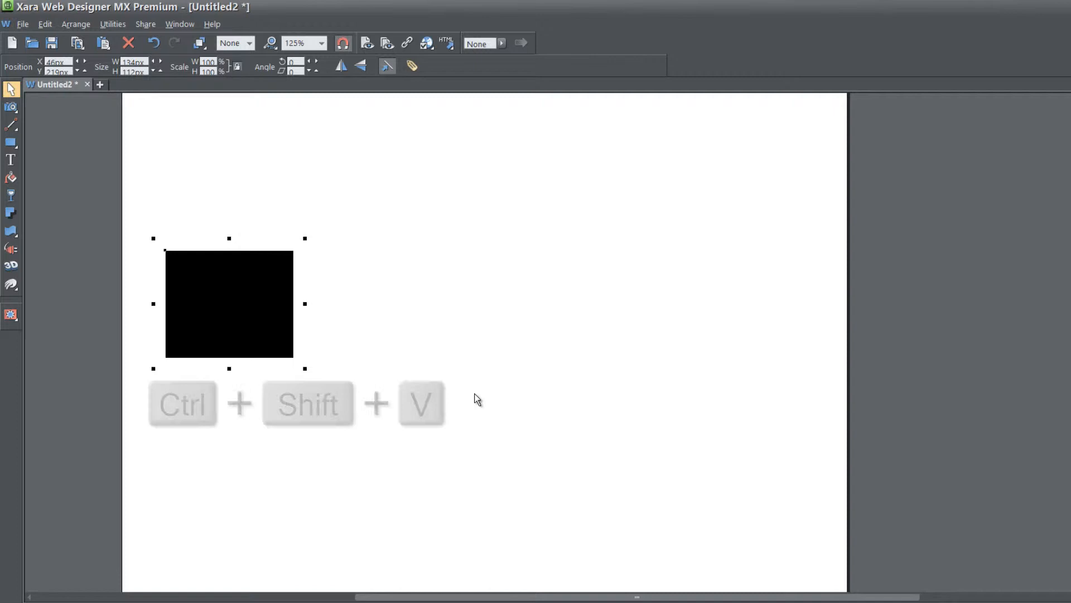
pyautogui.press('Ctrl+Shift+V')
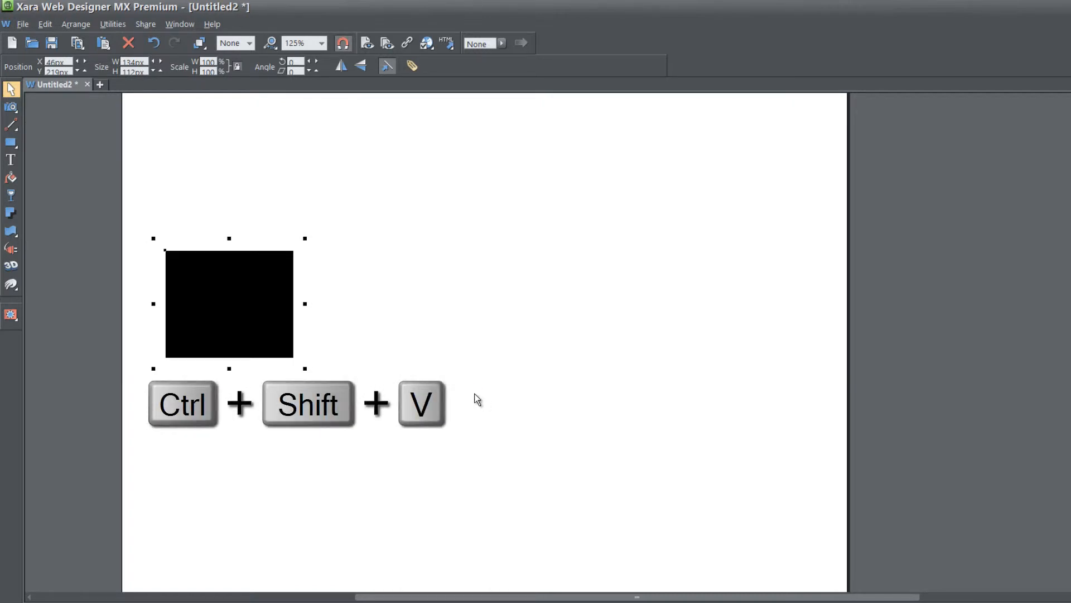
pyautogui.moveTo(227, 299)
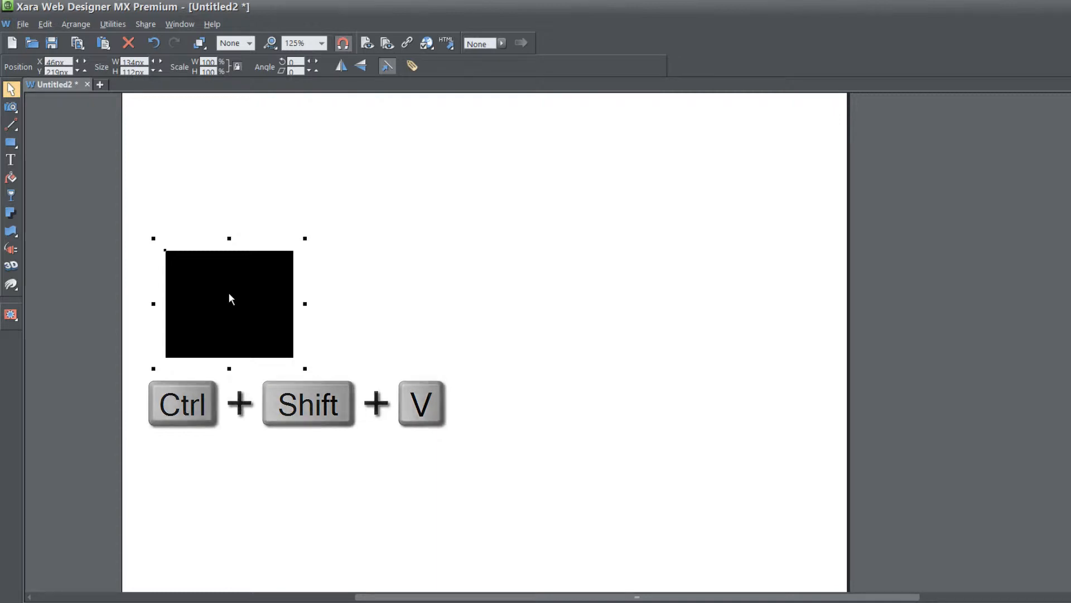
pyautogui.press('ctrl+shift+v')
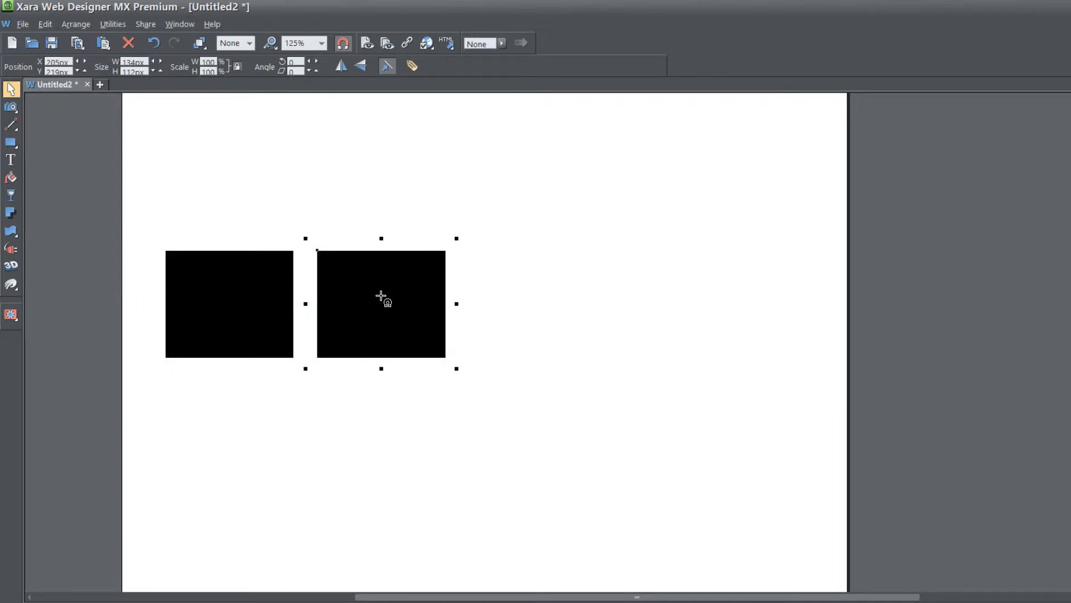
pyautogui.moveTo(459, 303)
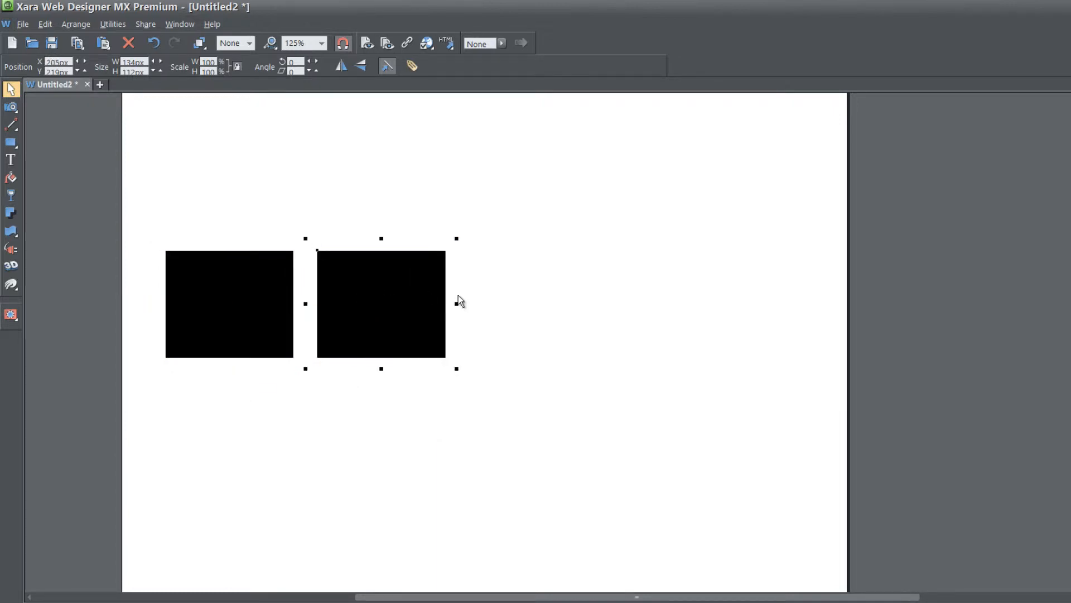
pyautogui.press('Ctrl+c')
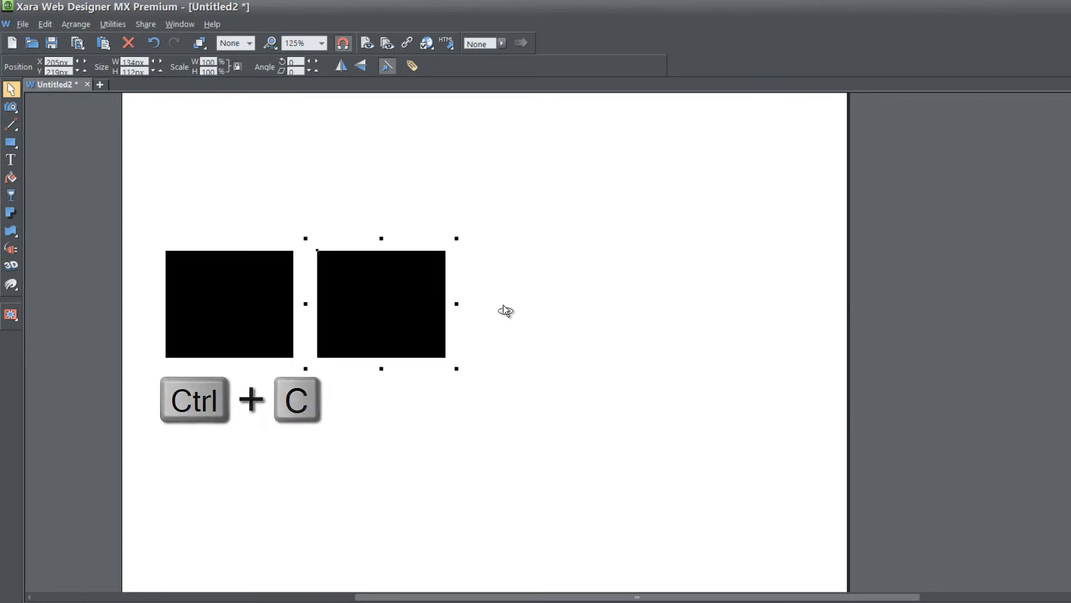
pyautogui.press('Ctrl+Shift+V')
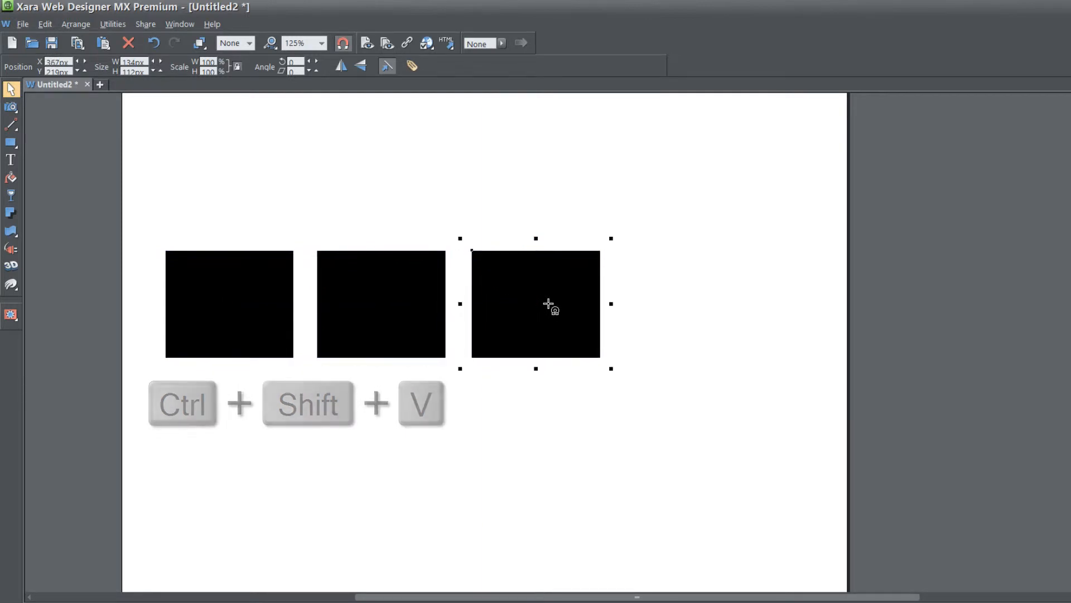
pyautogui.press('Ctrl+Shift+V')
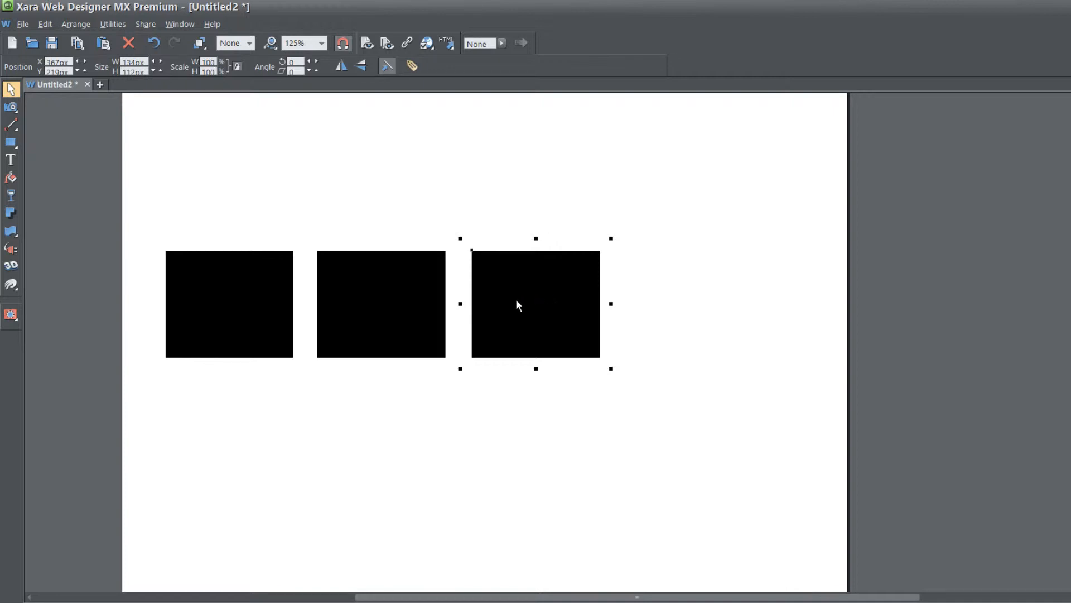
pyautogui.moveTo(535, 305); pyautogui.dragTo(763, 311)
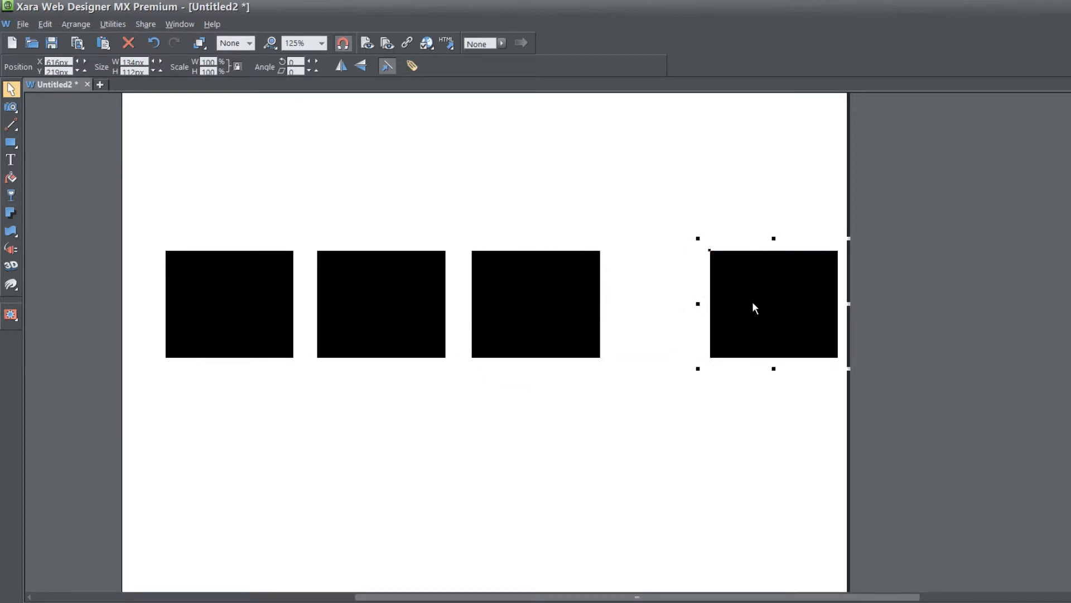
pyautogui.moveTo(474, 315)
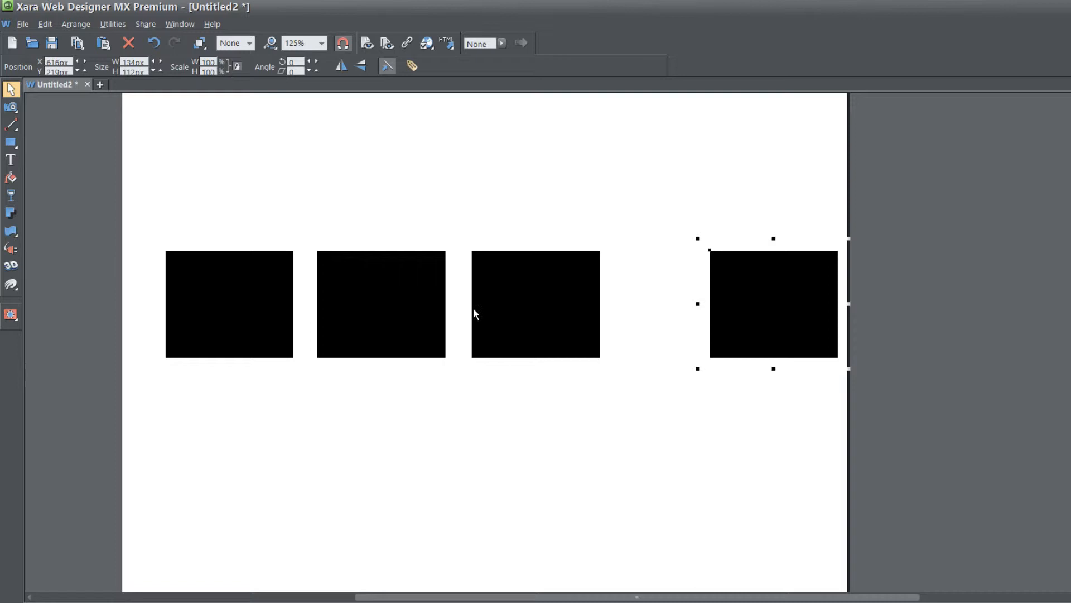
pyautogui.moveTo(429, 430)
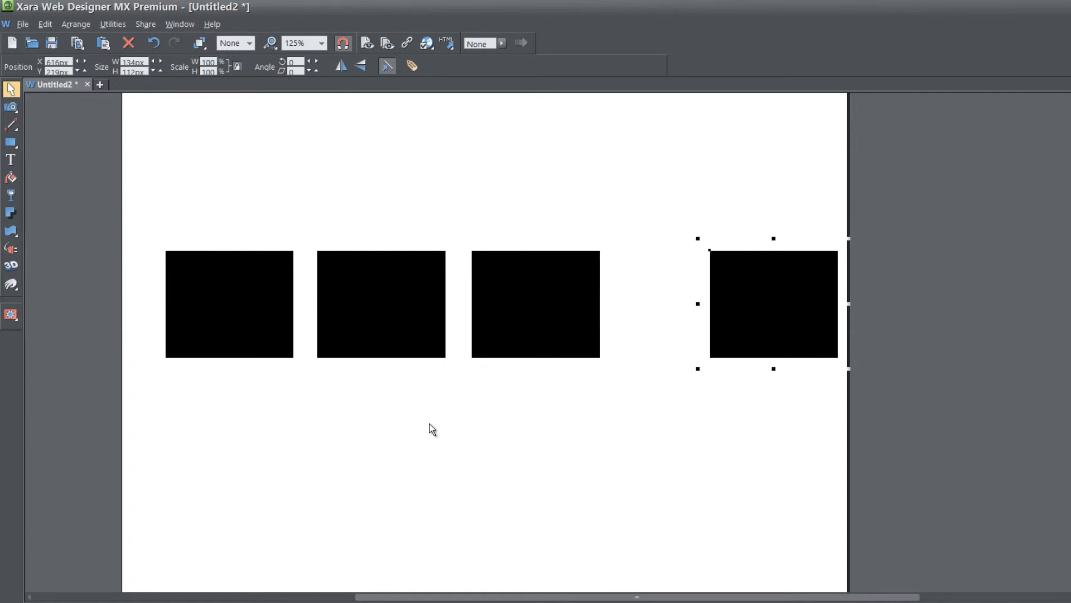
pyautogui.press('Ctrl+a')
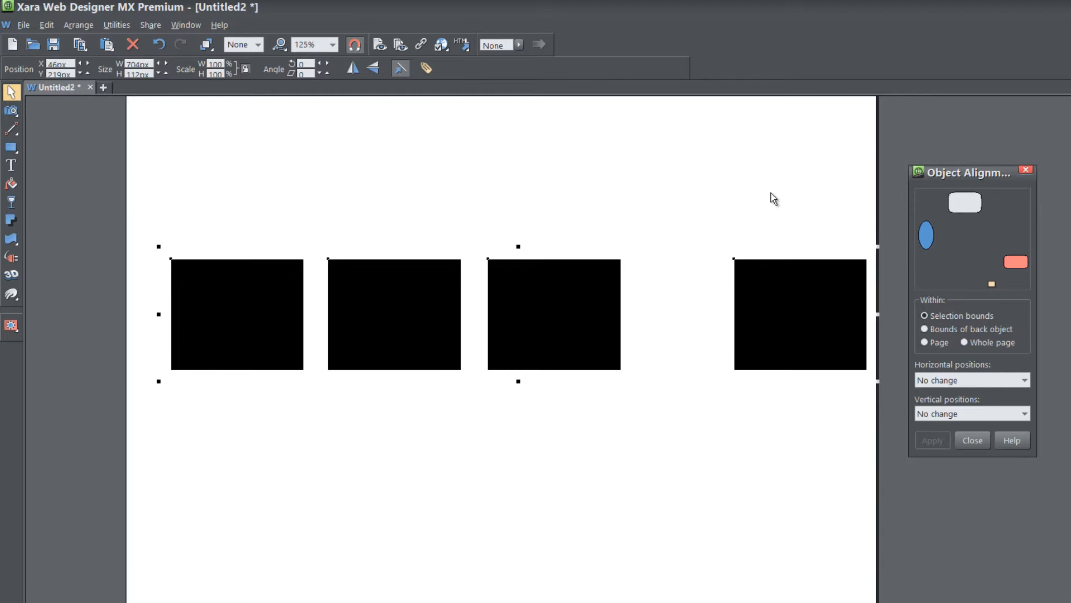
pyautogui.moveTo(890, 234)
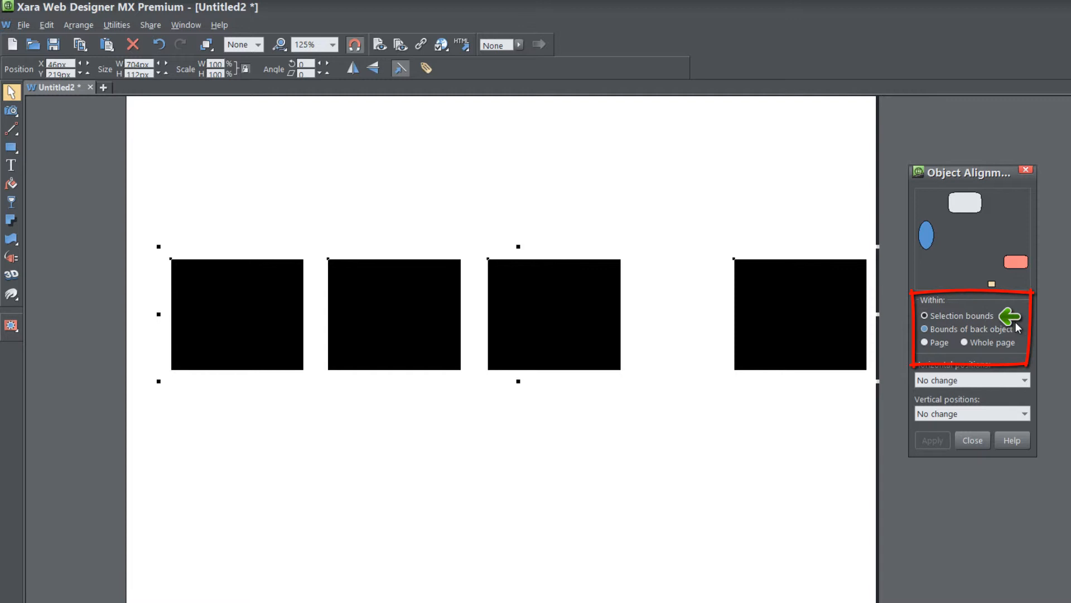
# Set the alignment dialog to align within the selection bounds.
pyautogui.click(924, 329)
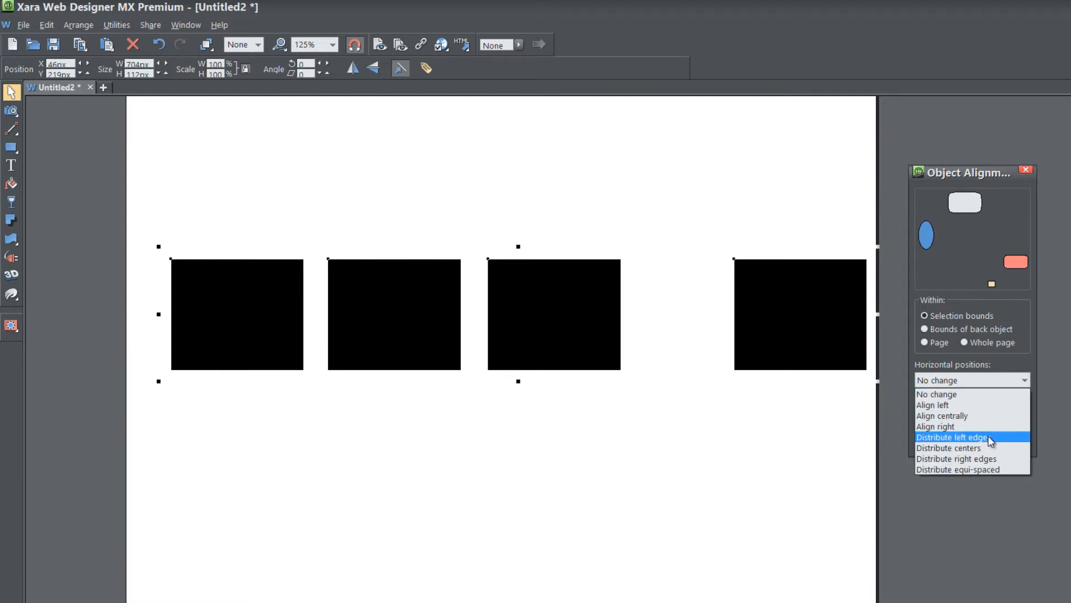
# Choose Distribute left edges under Horizontal positions and apply it to the four rectangles.
pyautogui.click(967, 436)
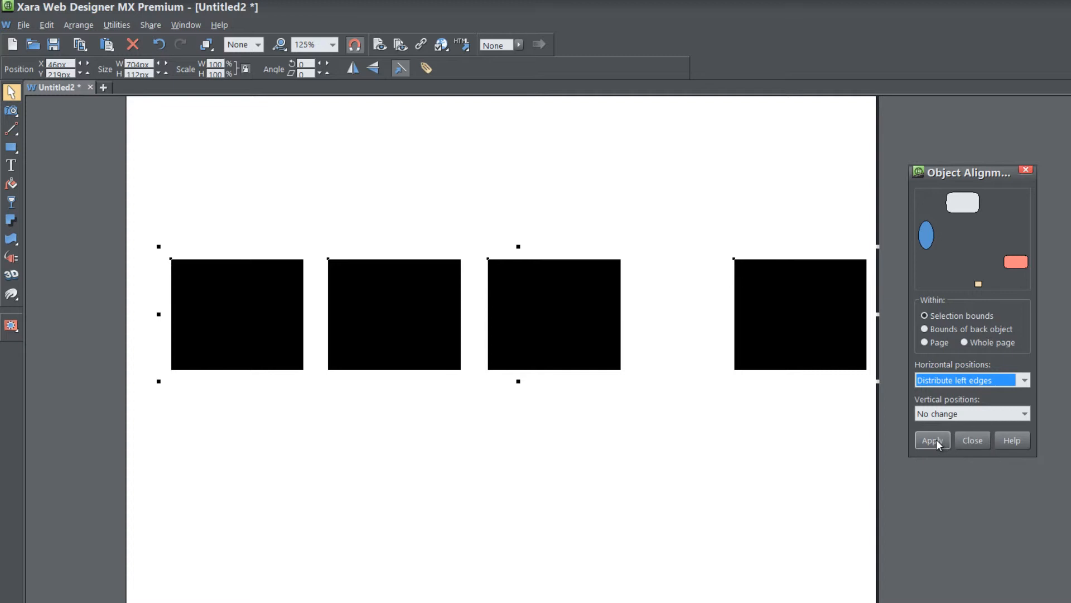
pyautogui.click(932, 440)
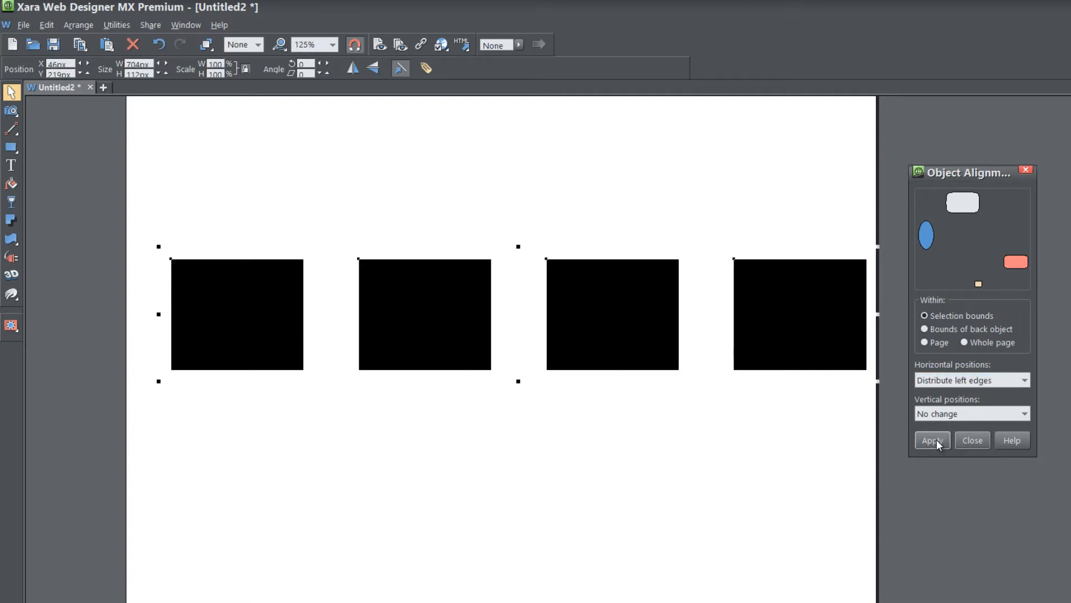
pyautogui.click(932, 440)
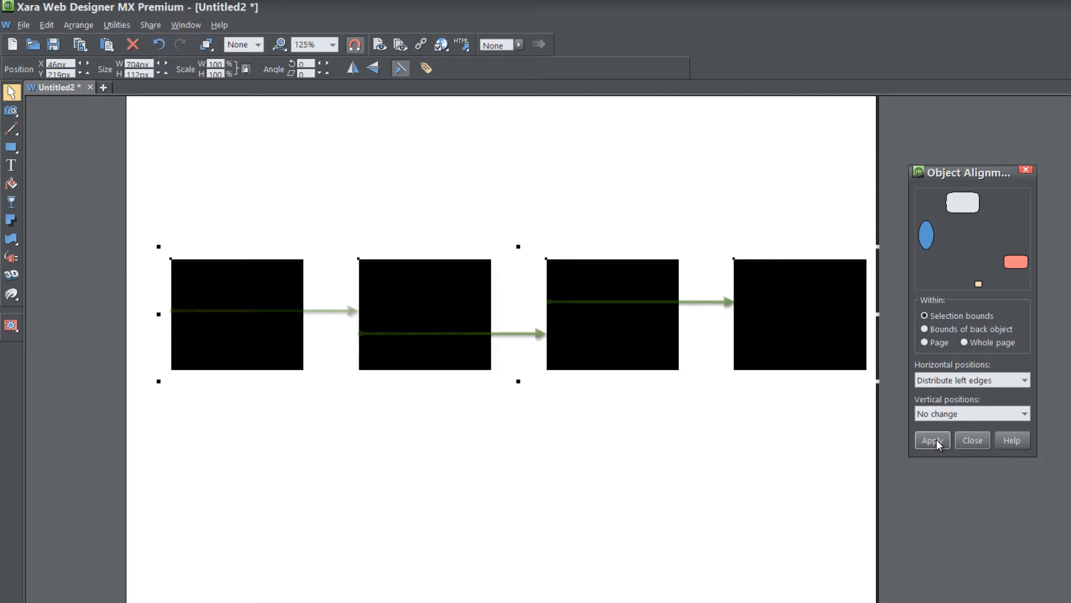
pyautogui.click(932, 441)
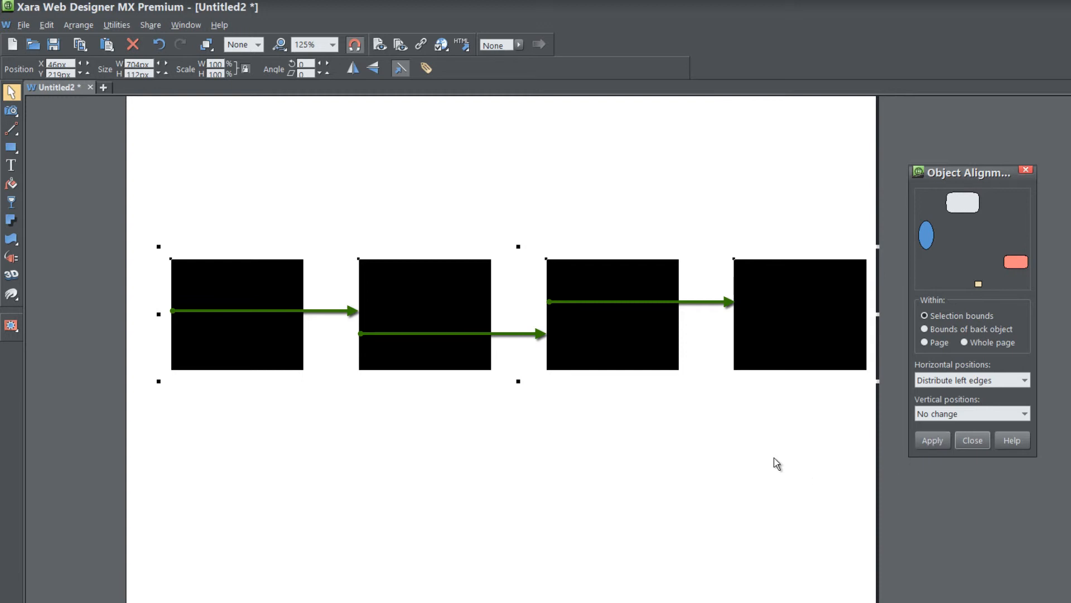
# Stretch the first rectangle to the left page edge, select all, and reapply left-edge distribution.
pyautogui.click(933, 440)
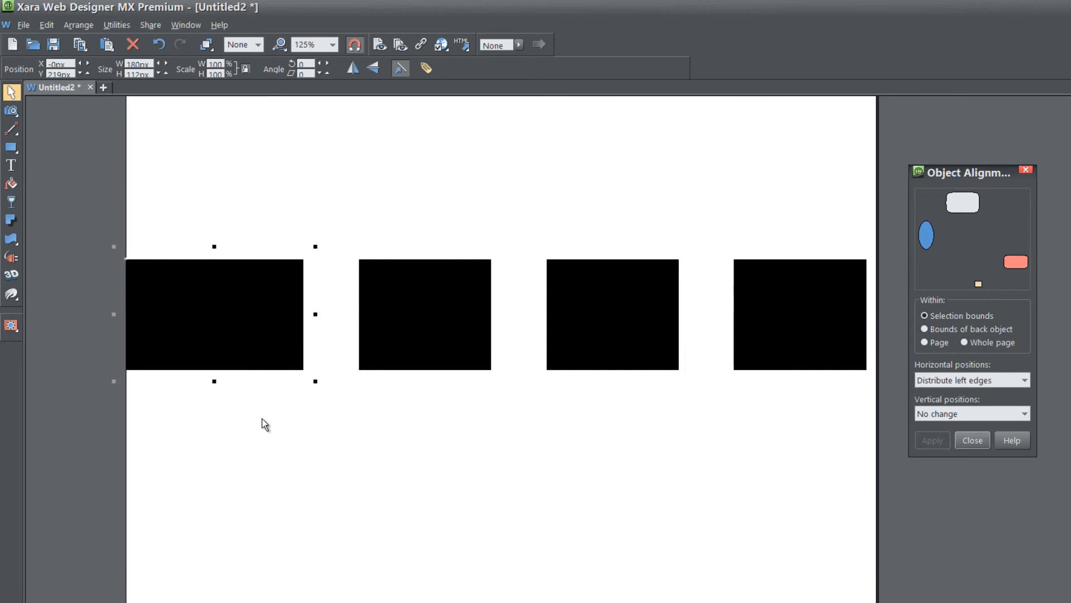
pyautogui.press('Ctrl+a')
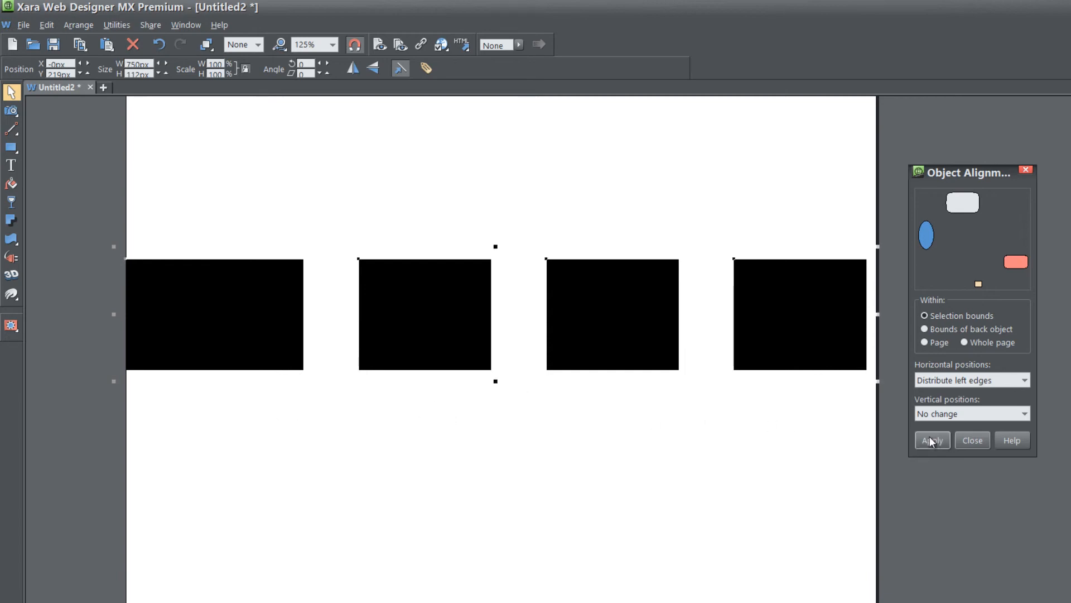
pyautogui.click(932, 439)
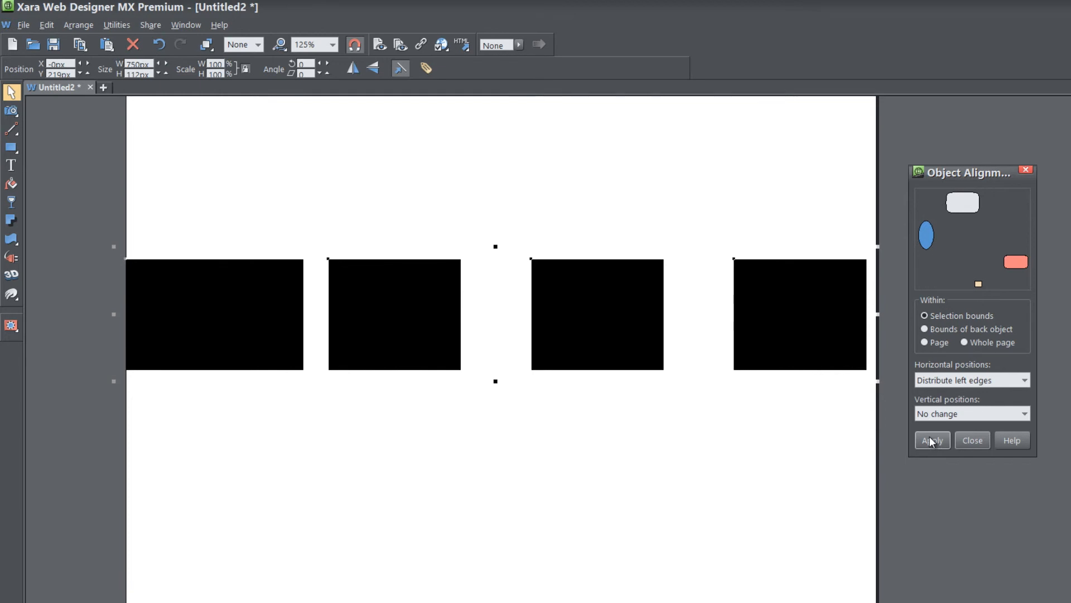
pyautogui.click(932, 440)
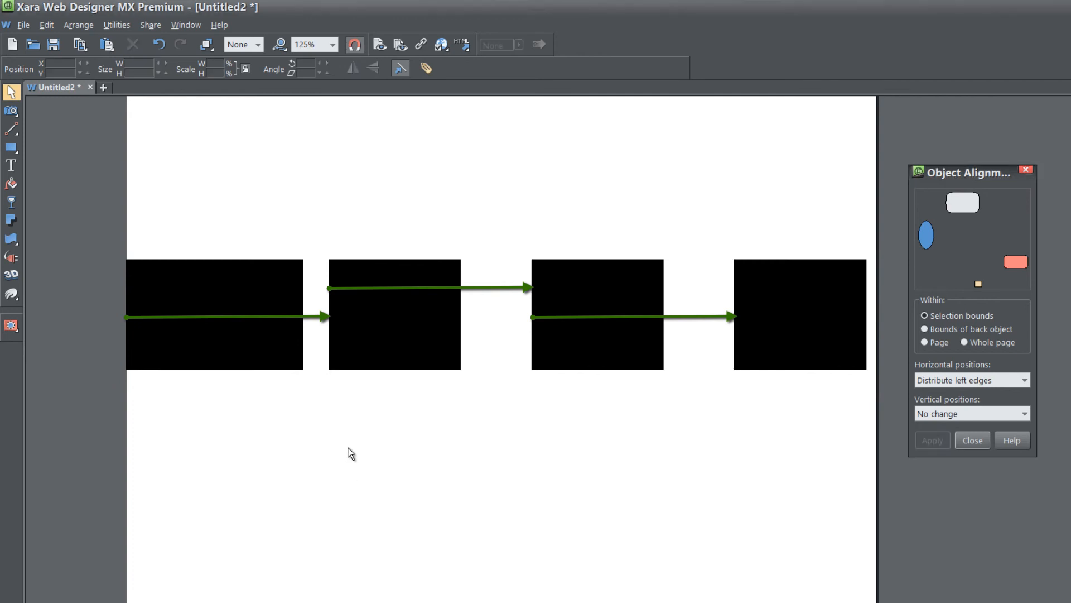
pyautogui.moveTo(324, 348)
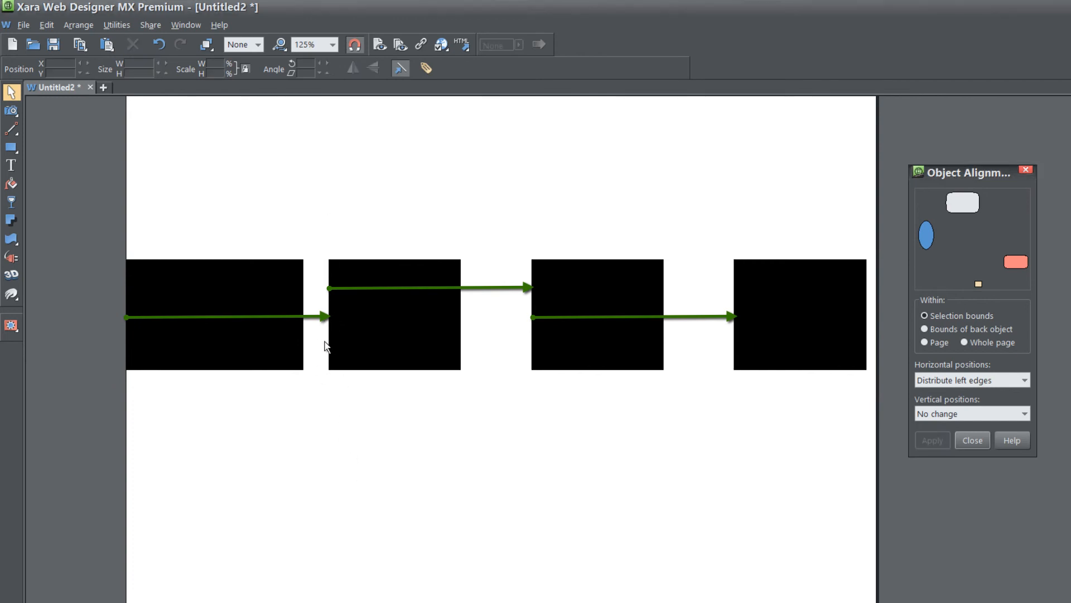
pyautogui.moveTo(641, 383)
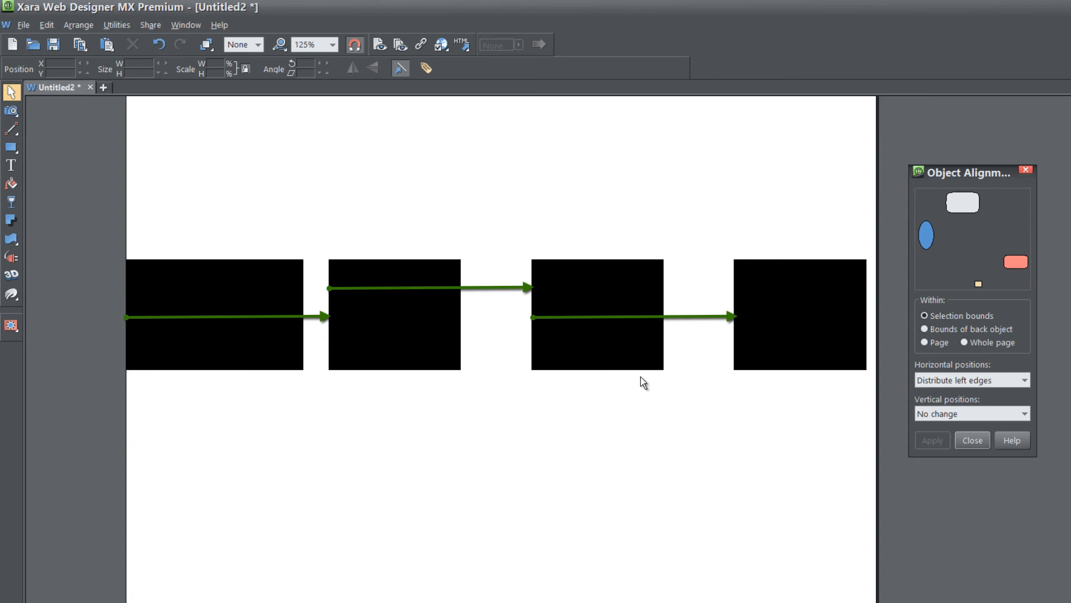
pyautogui.moveTo(695, 364)
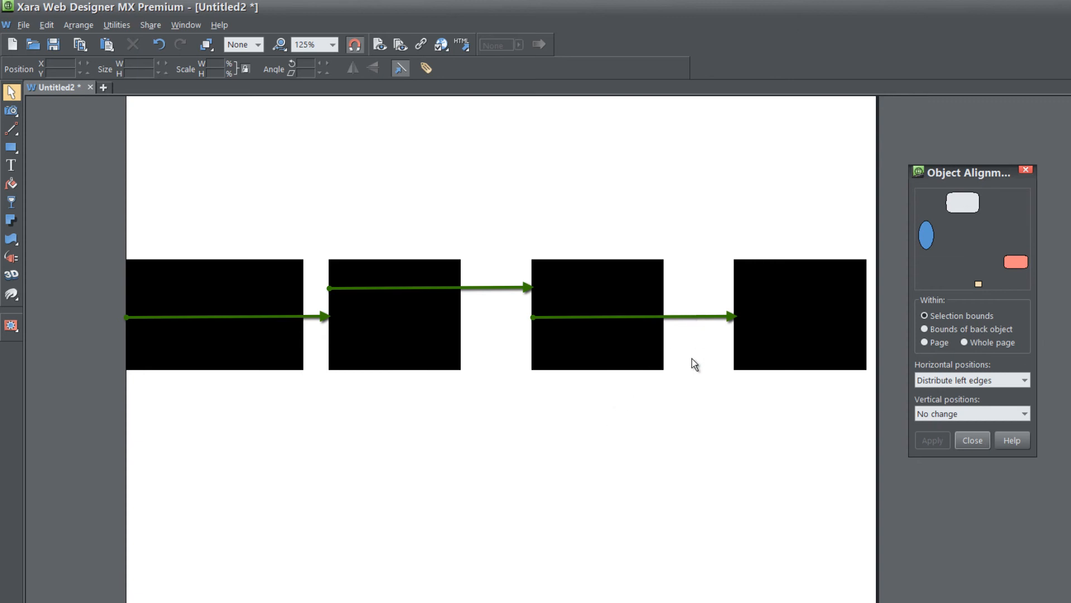
pyautogui.moveTo(361, 405)
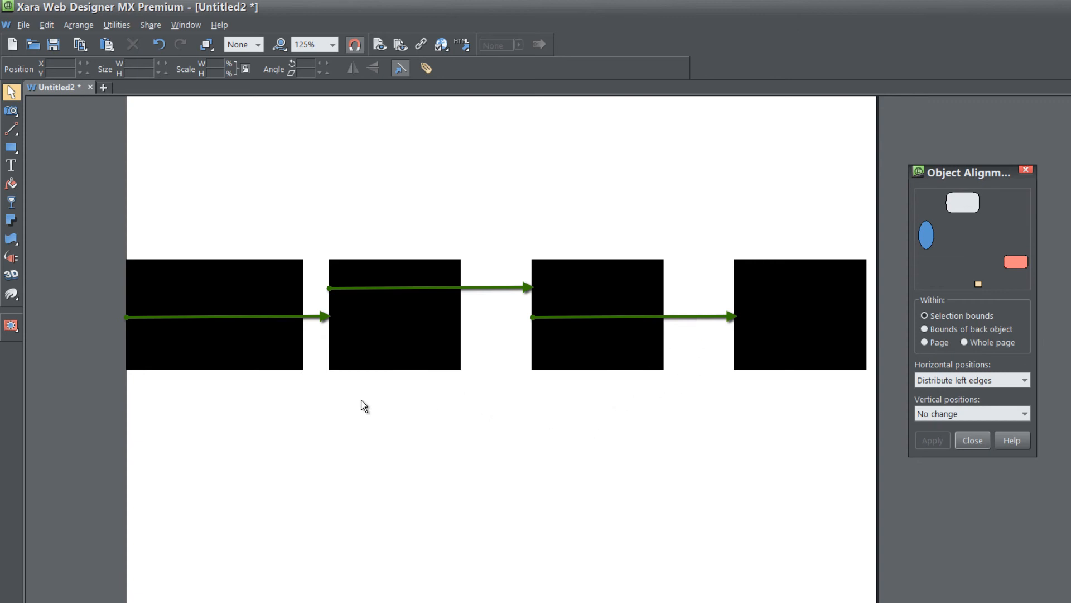